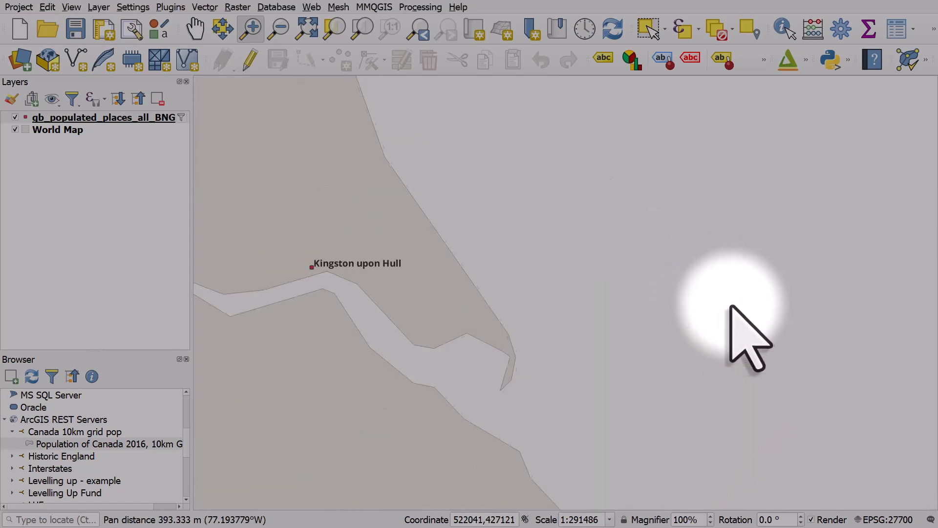
Pan the map from Hull across northern England and south to the Stoke-on-Trent label.
{"action": "left_click_drag", "start_coordinate": [748, 329], "coordinate": [503, 329]}
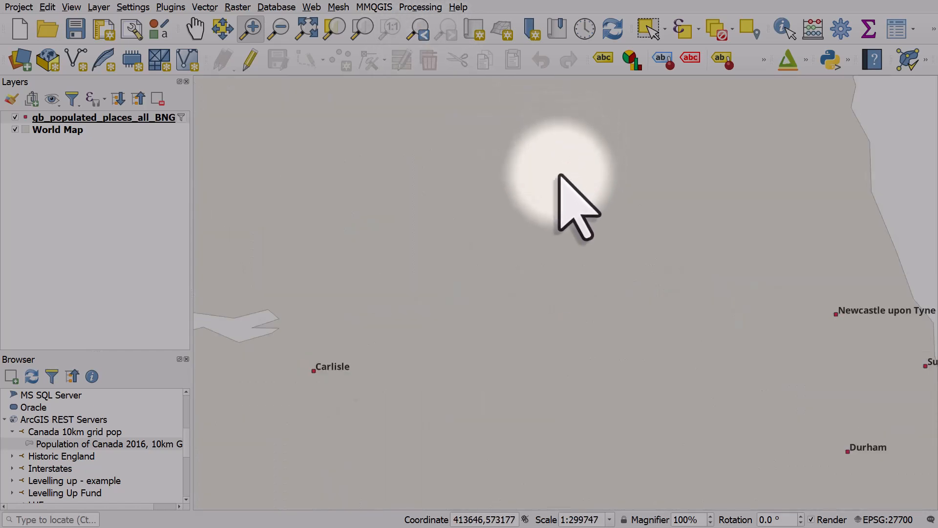
{"action": "left_click_drag", "start_coordinate": [575, 206], "coordinate": [539, 293]}
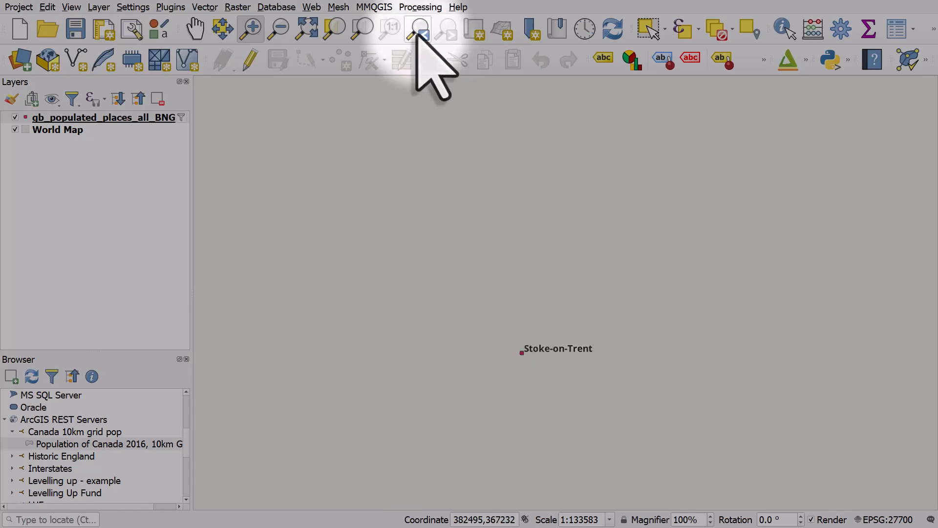
Zoom to full extent and open gb_populated_places_all_BNG layer properties at the Labels tab.
{"action": "left_click", "coordinate": [418, 28]}
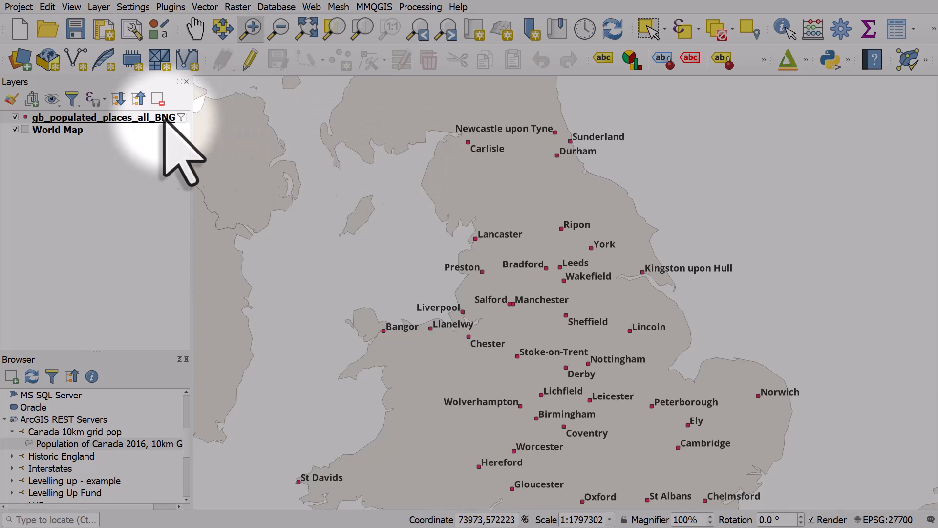
{"action": "left_click", "coordinate": [101, 117]}
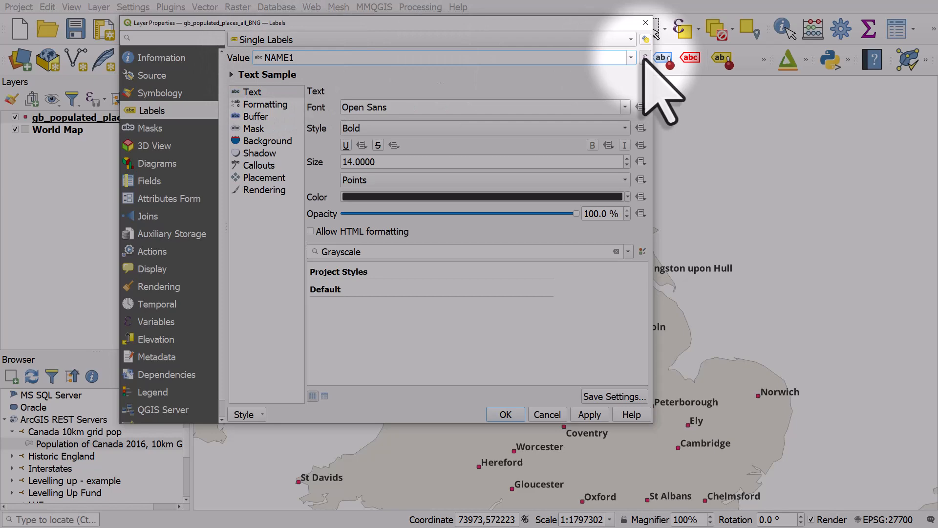
In the label value expression editor, start the condition CASE WHEN "NAME1" = 'Stoke-on-Trent'.
{"action": "left_click", "coordinate": [648, 58]}
{"action": "type", "text": "CASE"}
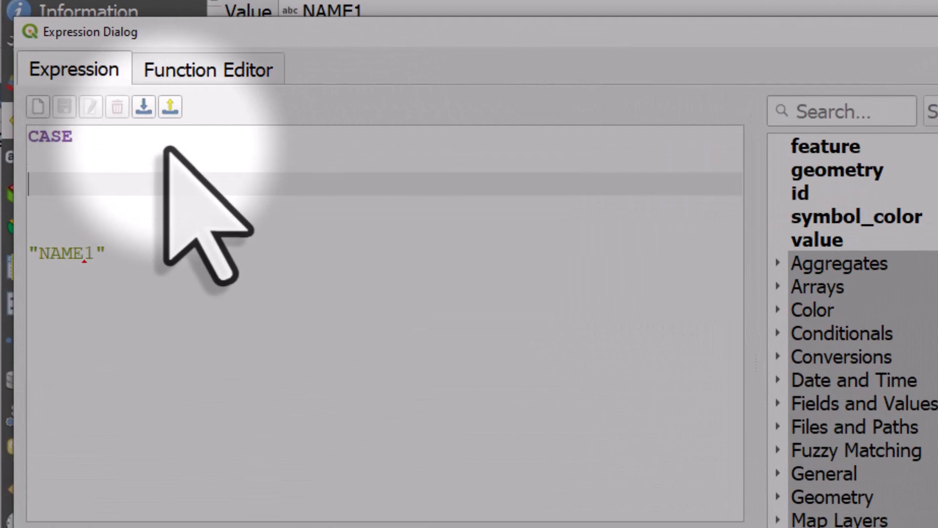
{"action": "type", "text": "WHEN"}
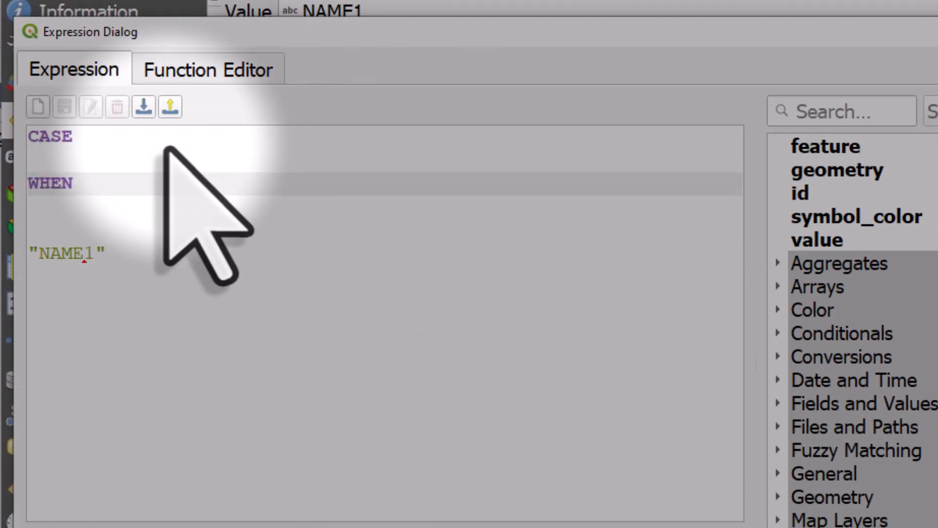
{"action": "double_click", "coordinate": [66, 253]}
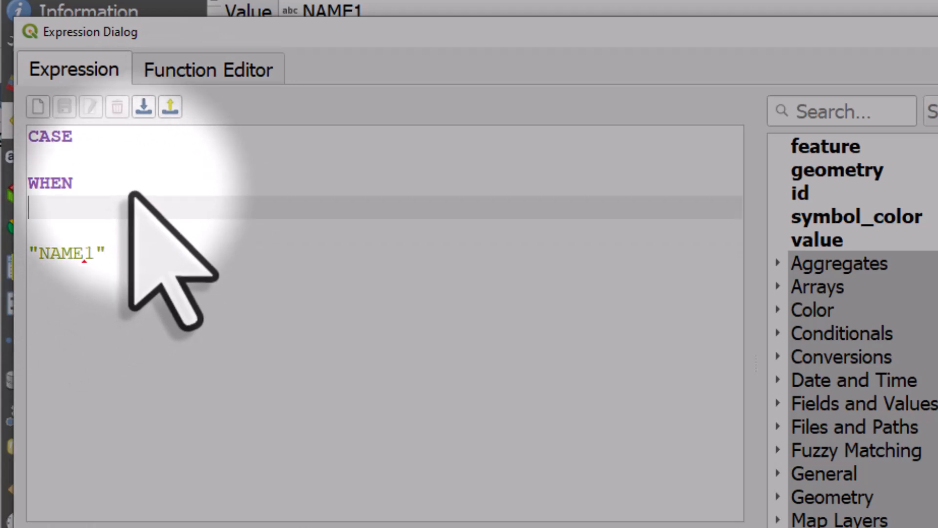
{"action": "type", "text": "\"NAME1\""}
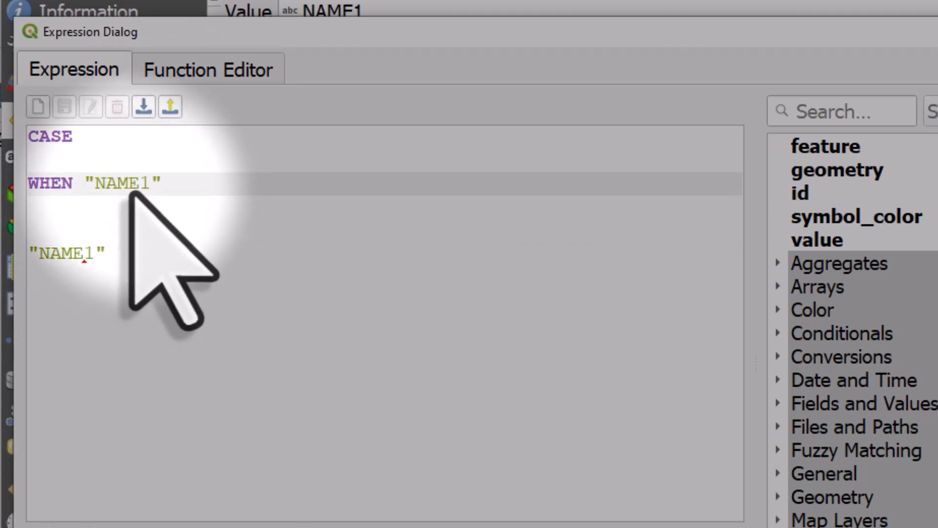
{"action": "type", "text": "="}
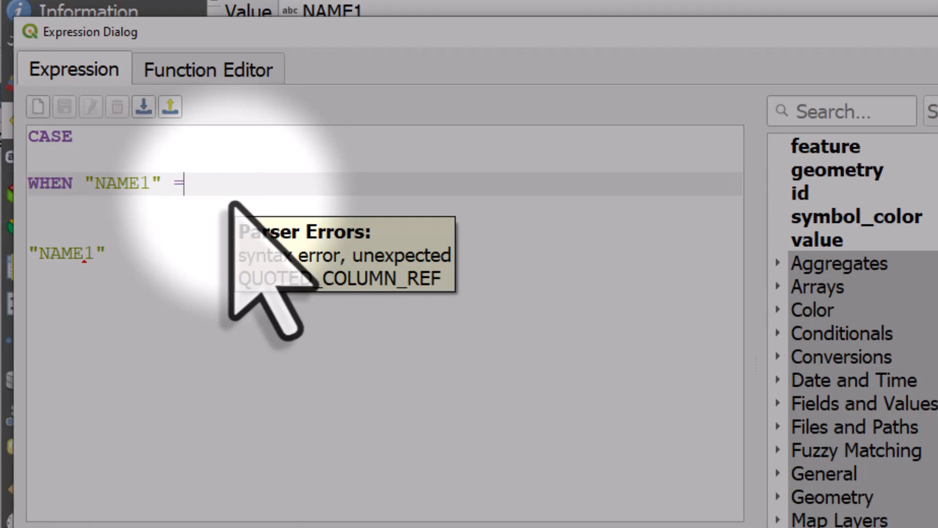
{"action": "type", "text": "'Sto"}
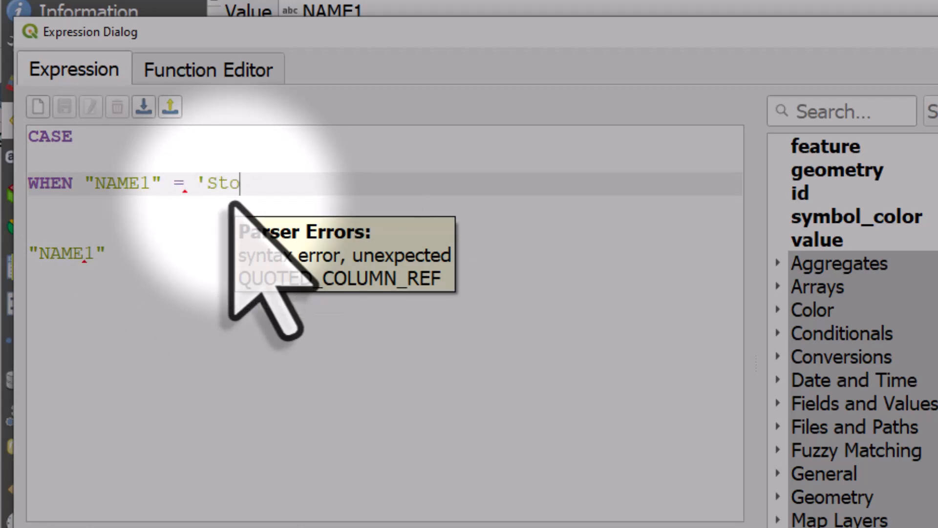
{"action": "type", "text": "ke-on-Tren"}
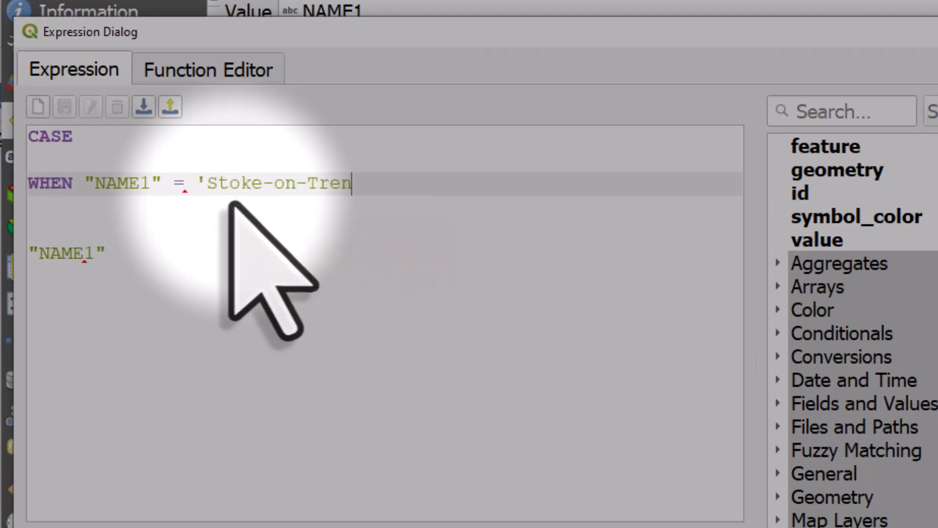
Finish the expression with THEN 'Stoke' ELSE "NAME1" END.
{"action": "type", "text": "t' THEN"}
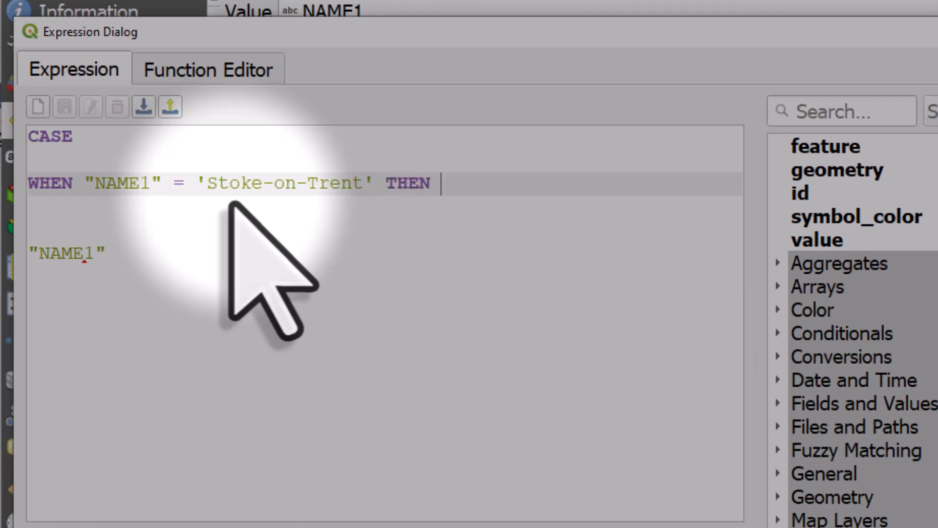
{"action": "type", "text": "'Stoke'"}
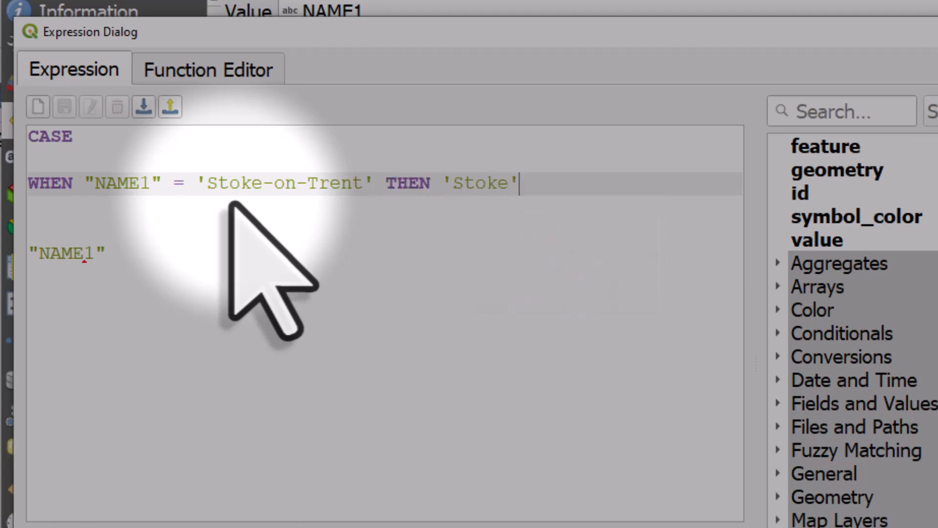
{"action": "type", "text": "SI"}
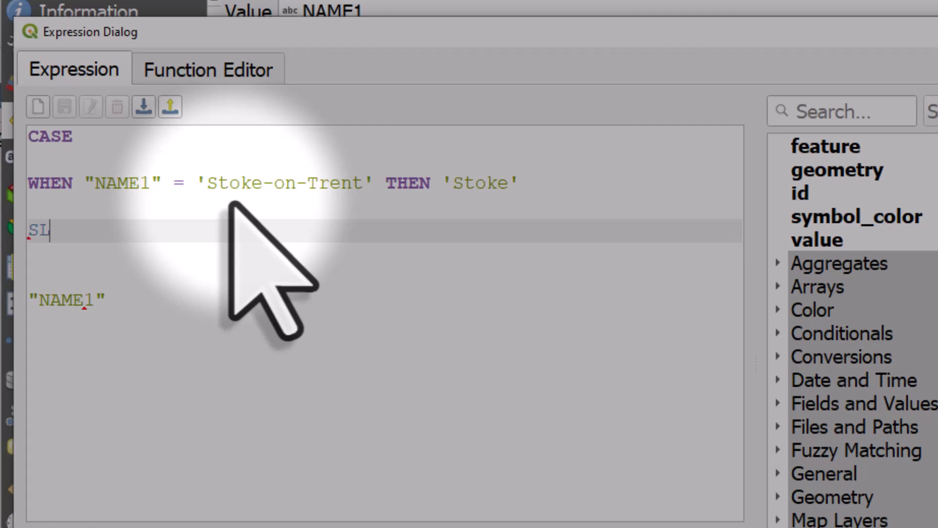
{"action": "type", "text": "ELSE"}
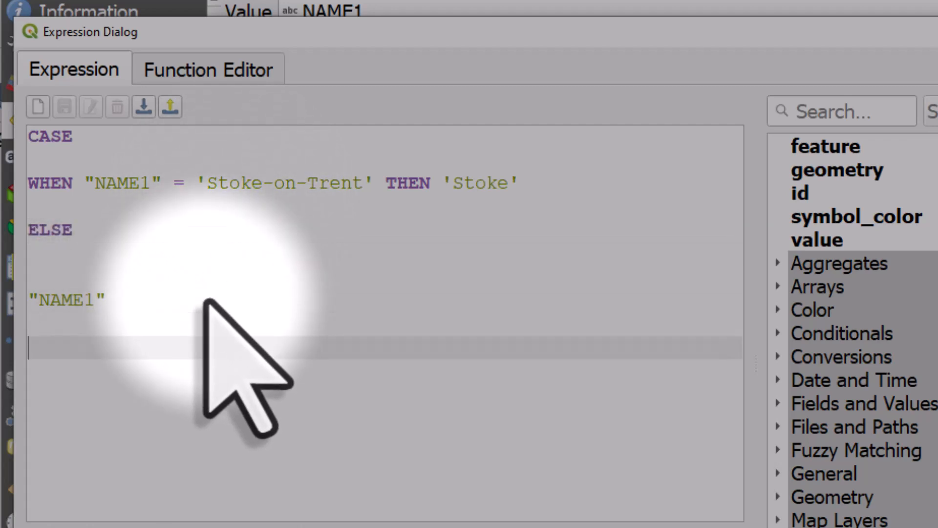
{"action": "type", "text": "END"}
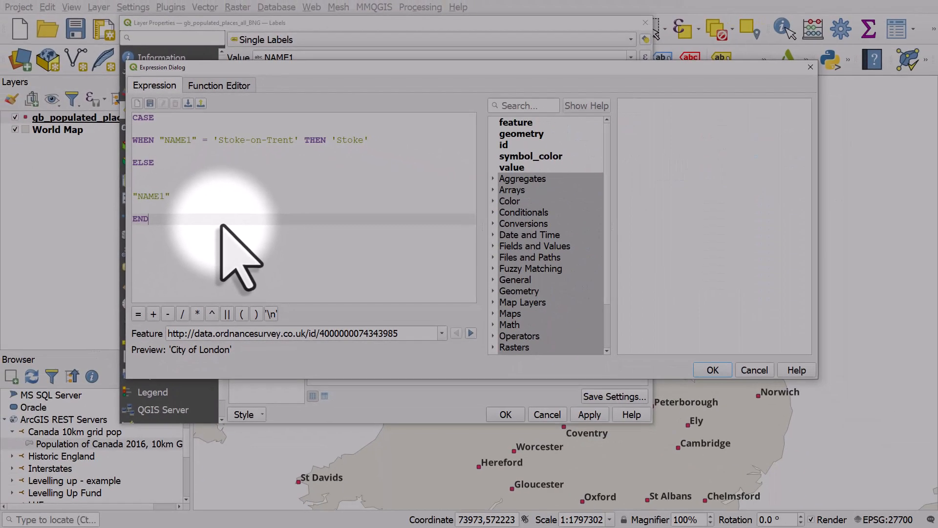
{"action": "mouse_move", "coordinate": [318, 293]}
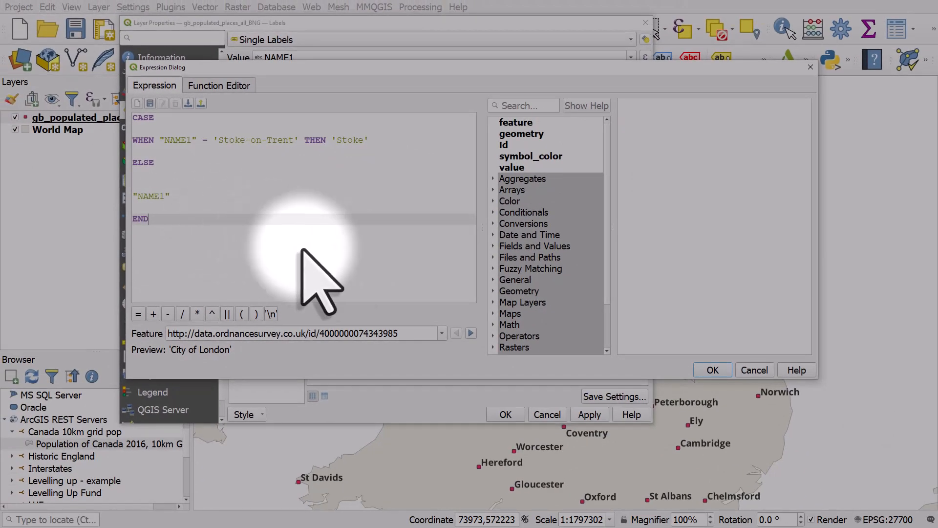
Confirm the CASE WHEN label expression so Stoke-on-Trent is labelled 'Stoke'.
{"action": "left_click", "coordinate": [505, 414]}
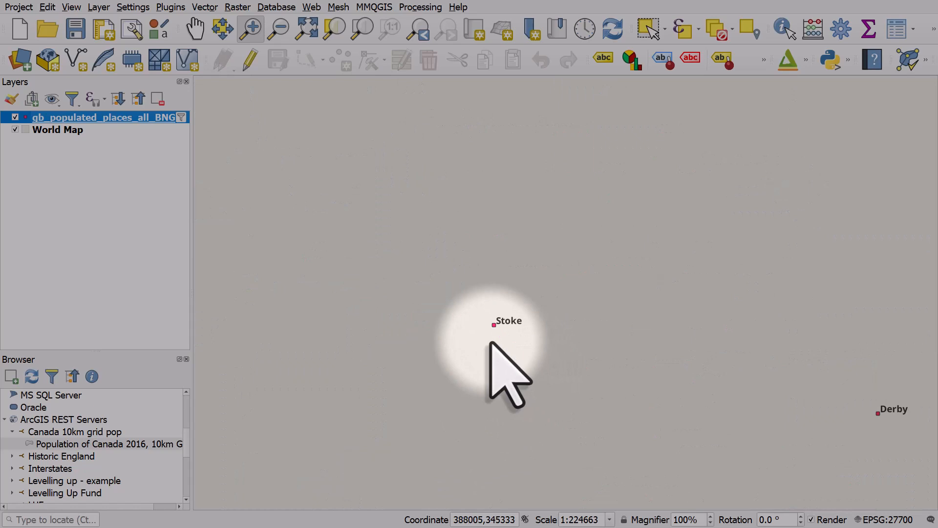
{"action": "mouse_move", "coordinate": [509, 371]}
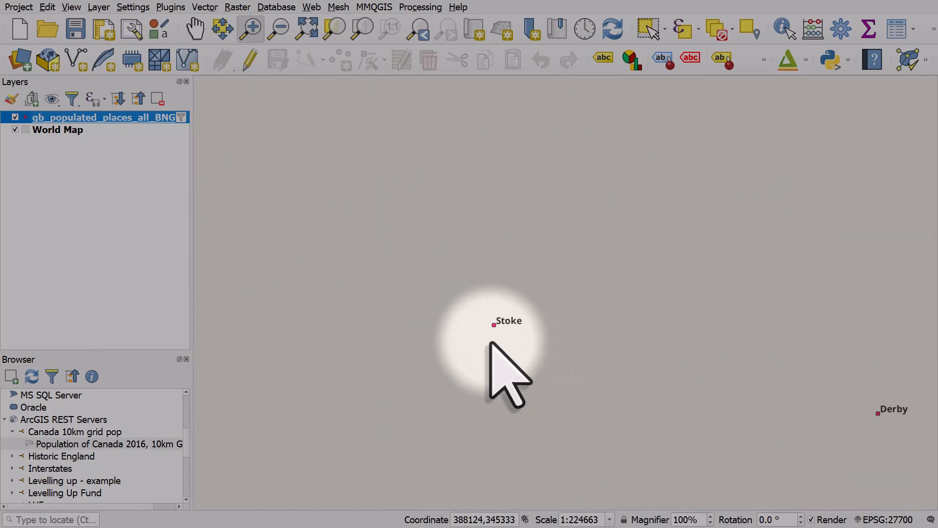